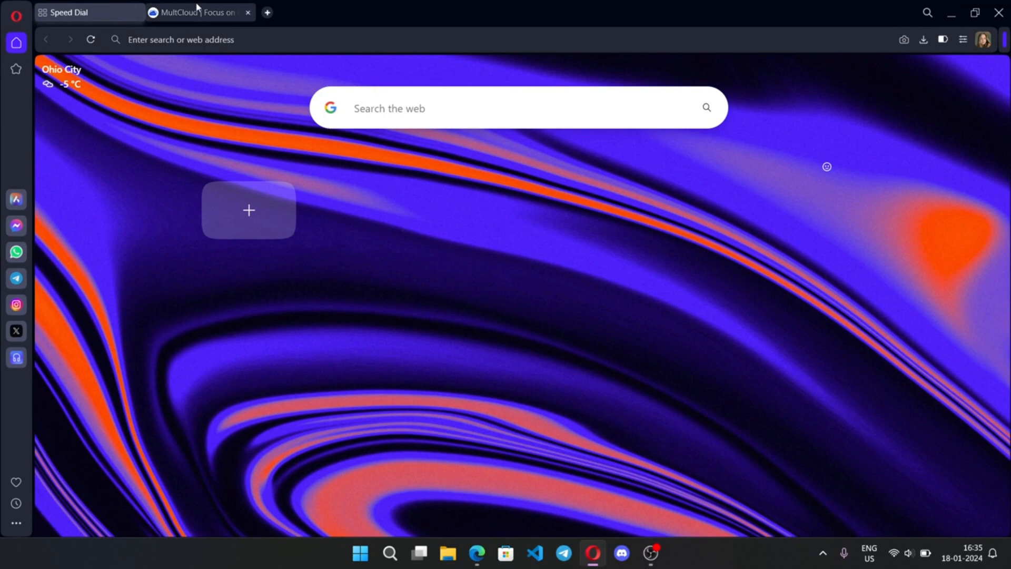
Browse the MultCloud homepage sections on cloud transfer, sync, backup and email migration
{"action": "left_click", "coordinate": [194, 13]}
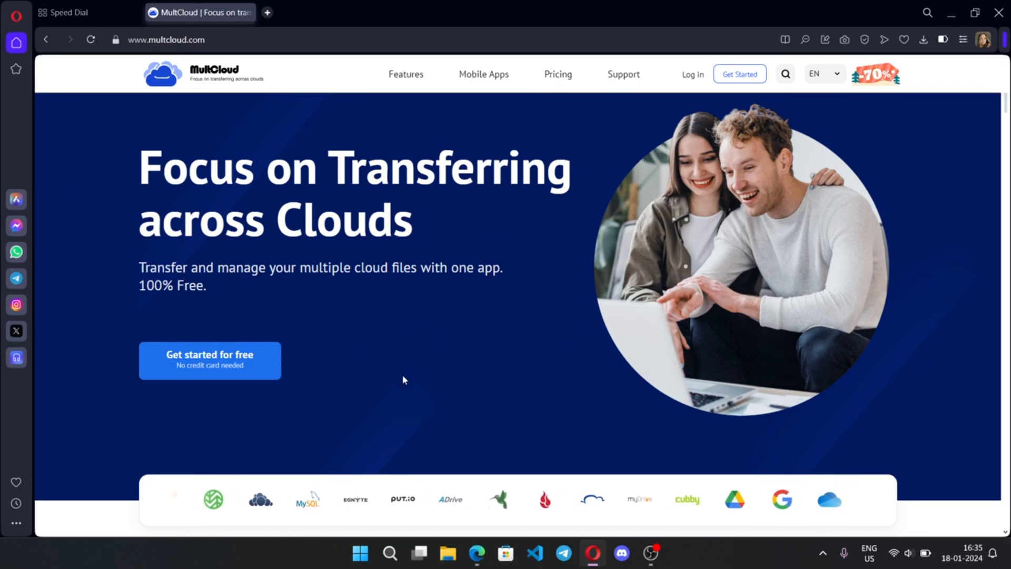
{"action": "scroll", "scroll_direction": "down", "scroll_amount": 3}
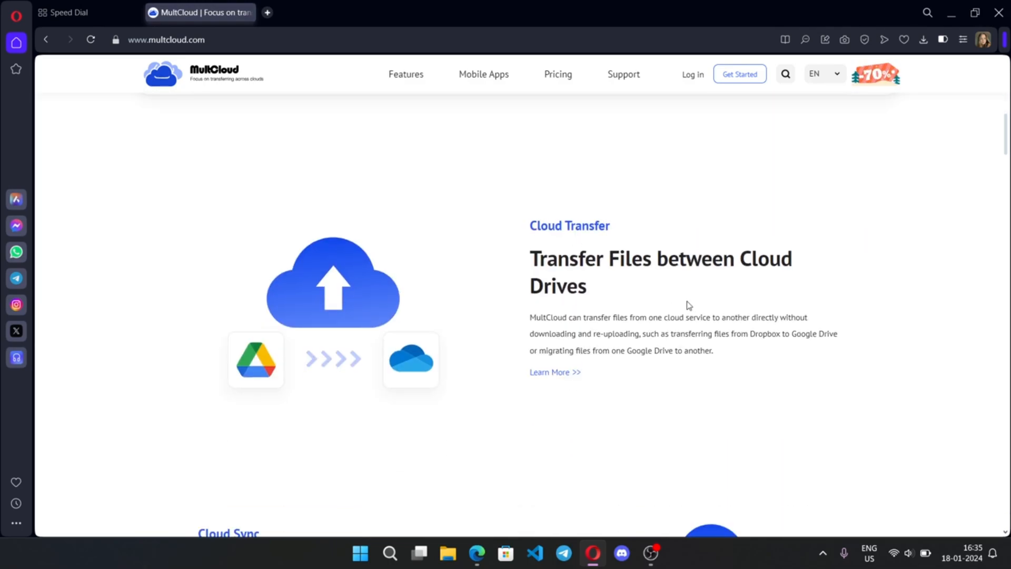
{"action": "scroll", "scroll_direction": "down", "scroll_amount": 3}
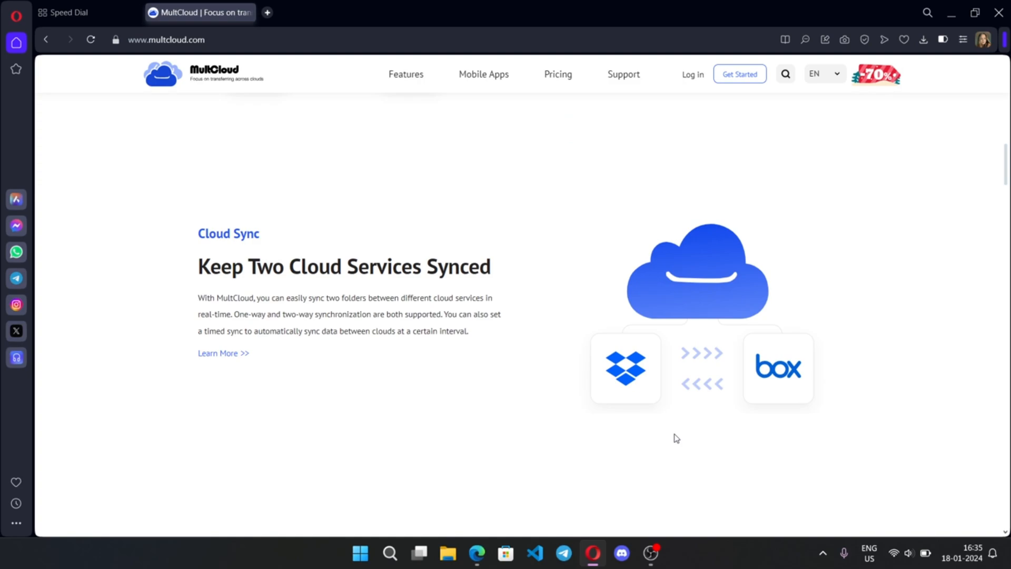
{"action": "scroll", "scroll_direction": "down", "scroll_amount": 3}
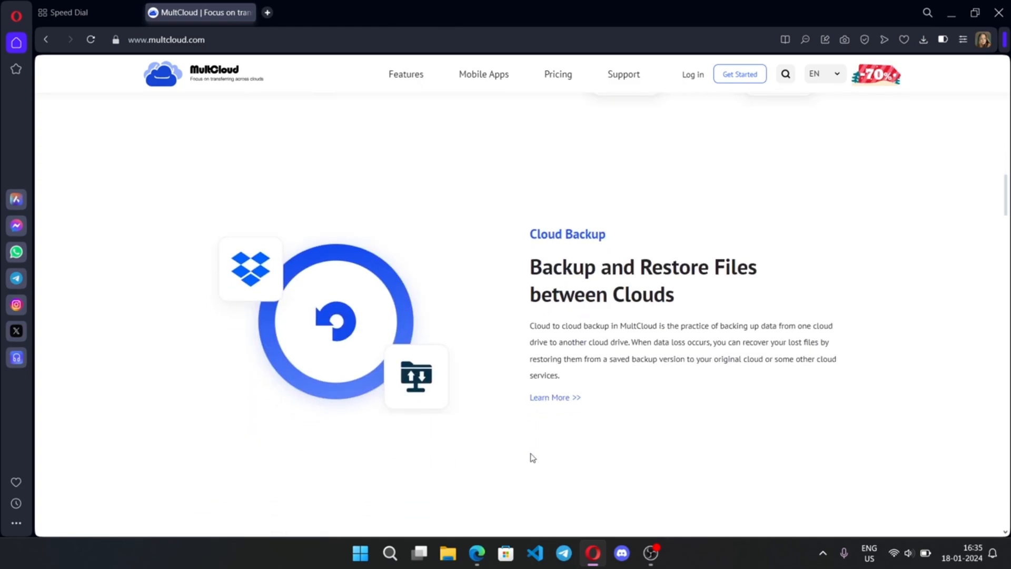
{"action": "scroll", "scroll_direction": "down", "scroll_amount": 3}
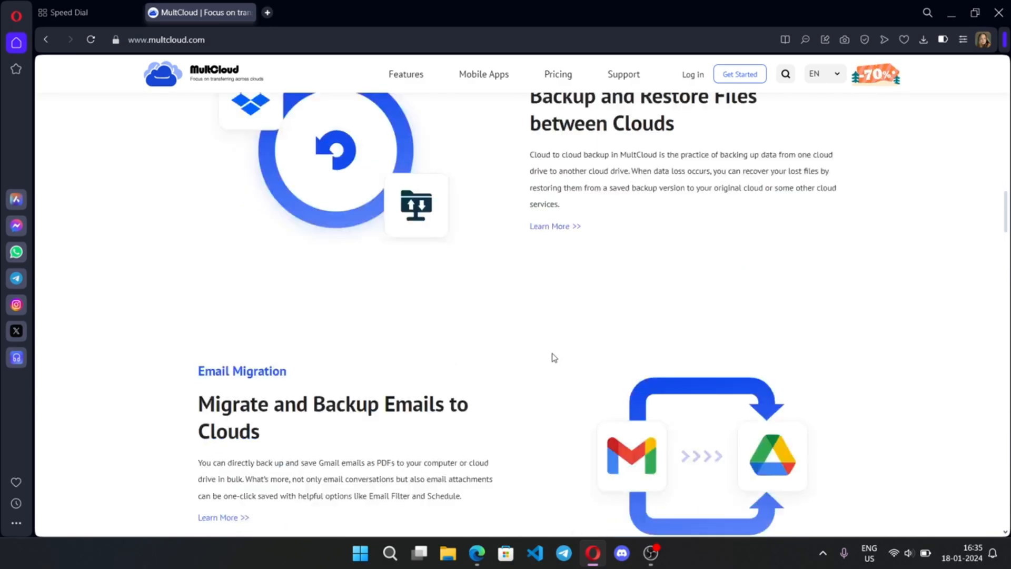
{"action": "scroll", "scroll_direction": "down", "scroll_amount": 3}
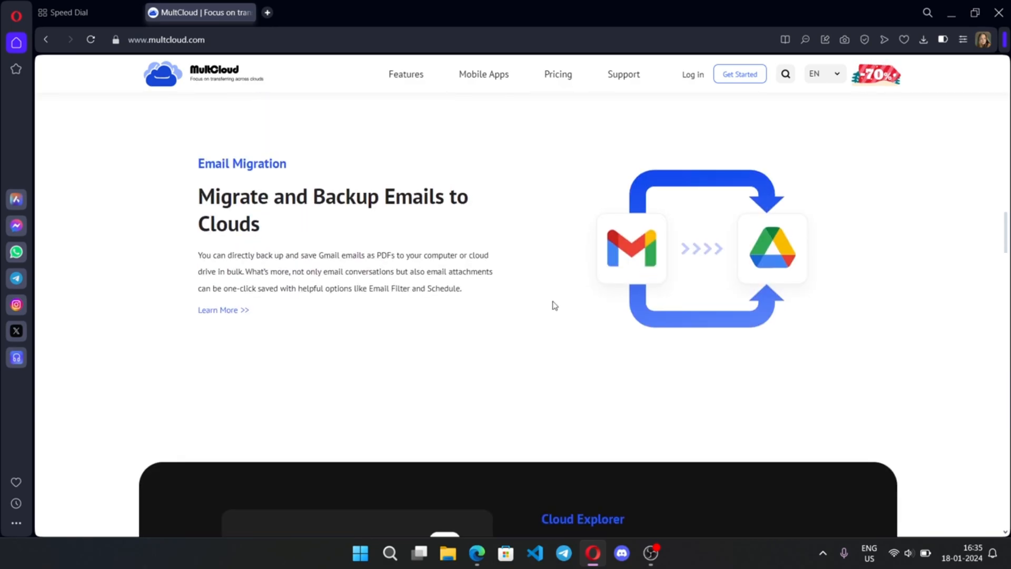
{"action": "scroll", "scroll_direction": "down", "scroll_amount": 3}
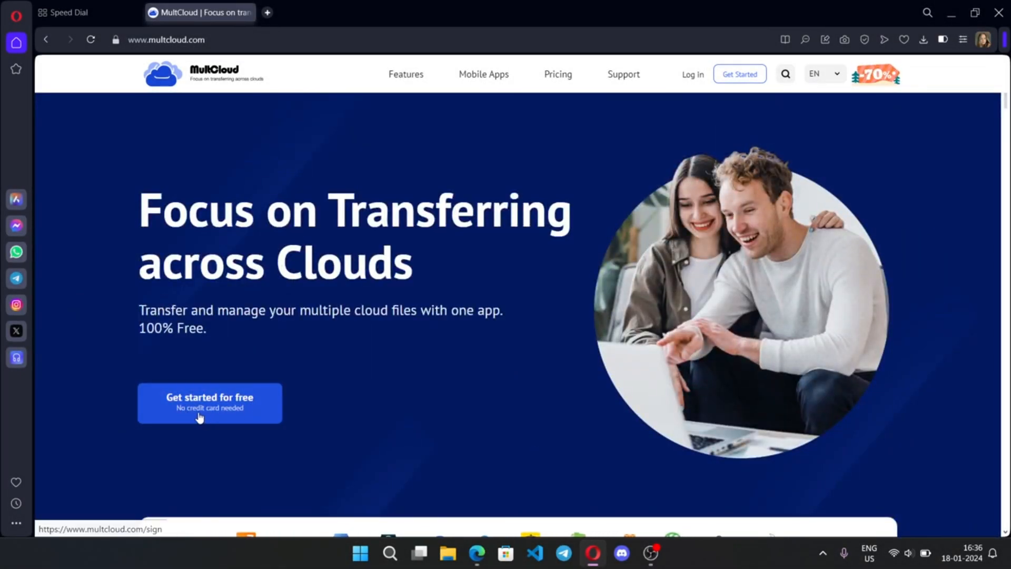
Start a free account via Google sign-in and land on the welcome dashboard
{"action": "left_click", "coordinate": [208, 397]}
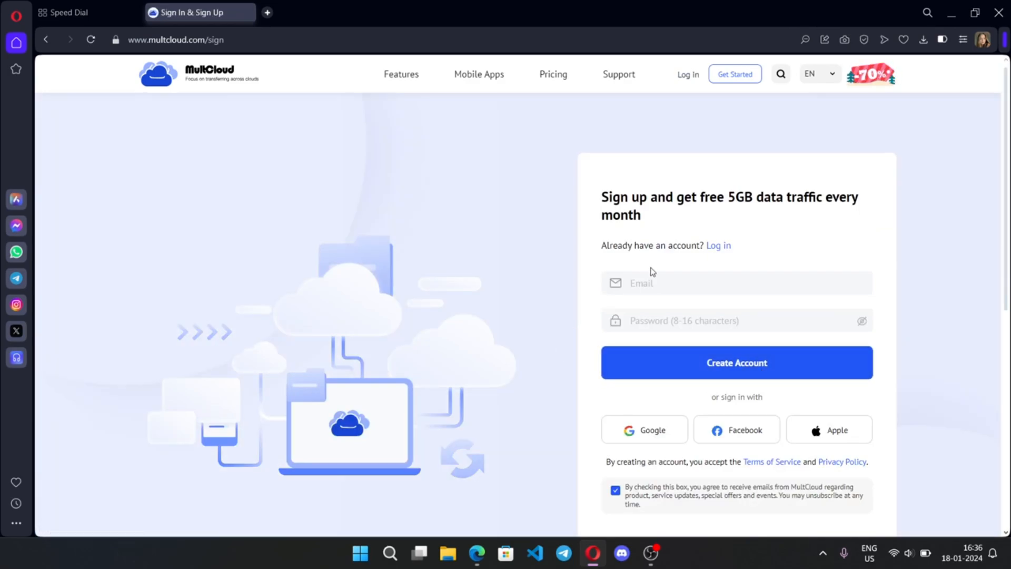
{"action": "left_click", "coordinate": [644, 430]}
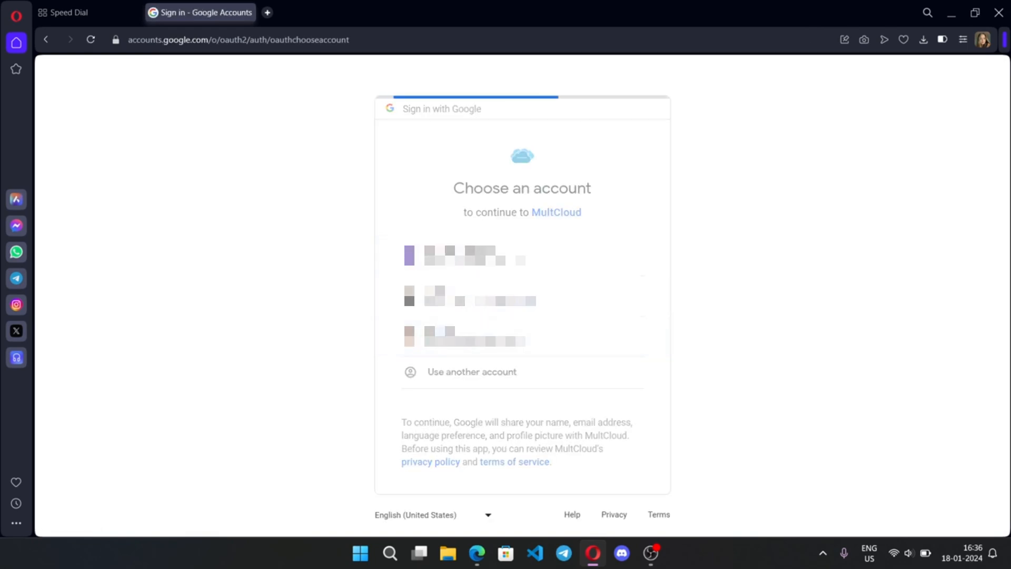
{"action": "left_click", "coordinate": [473, 340]}
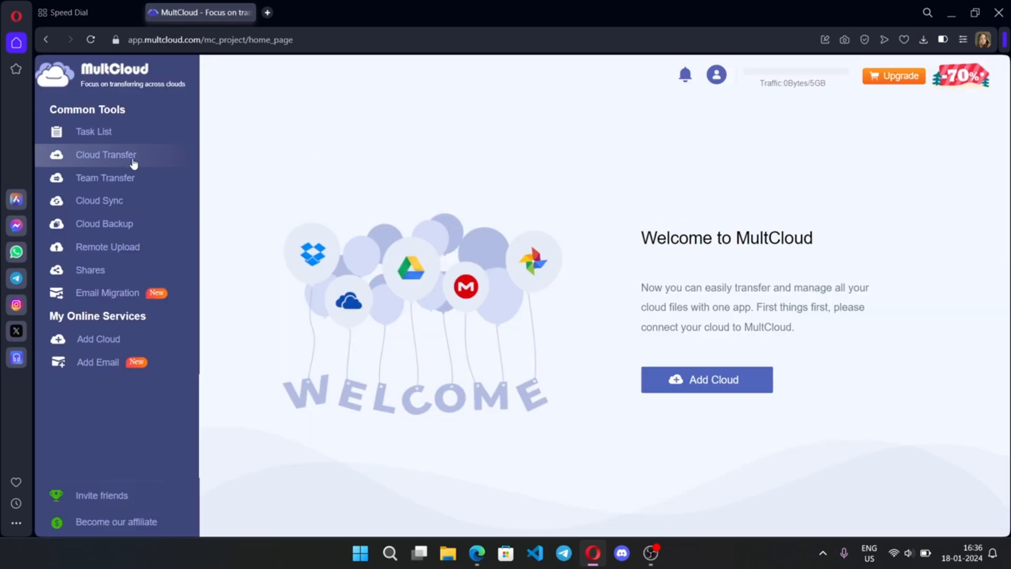
{"action": "mouse_move", "coordinate": [128, 224]}
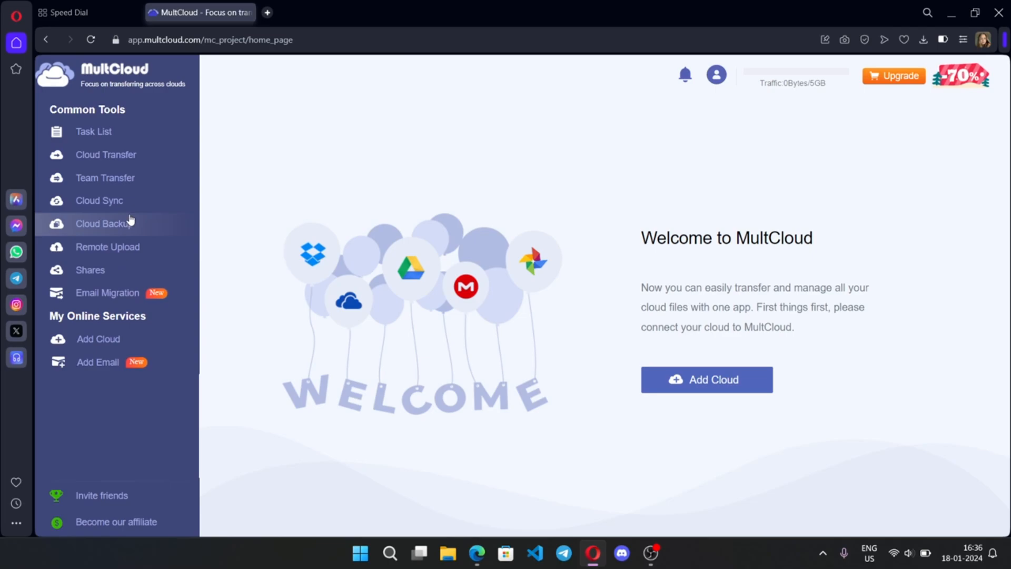
{"action": "mouse_move", "coordinate": [99, 200]}
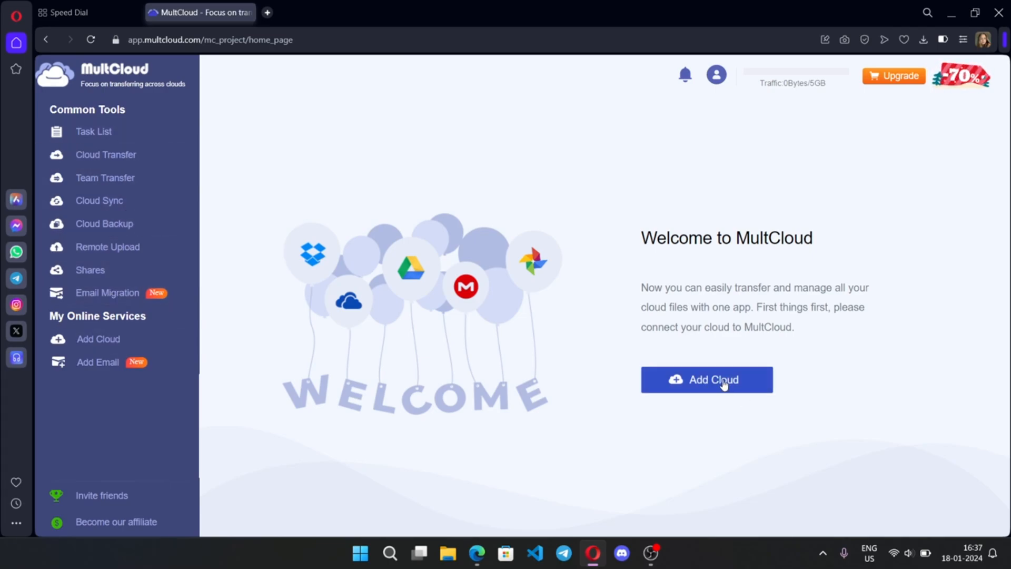
Add Google Drive and OneDrive as connected clouds, then reach the Cloud Transfer page
{"action": "left_click", "coordinate": [706, 379]}
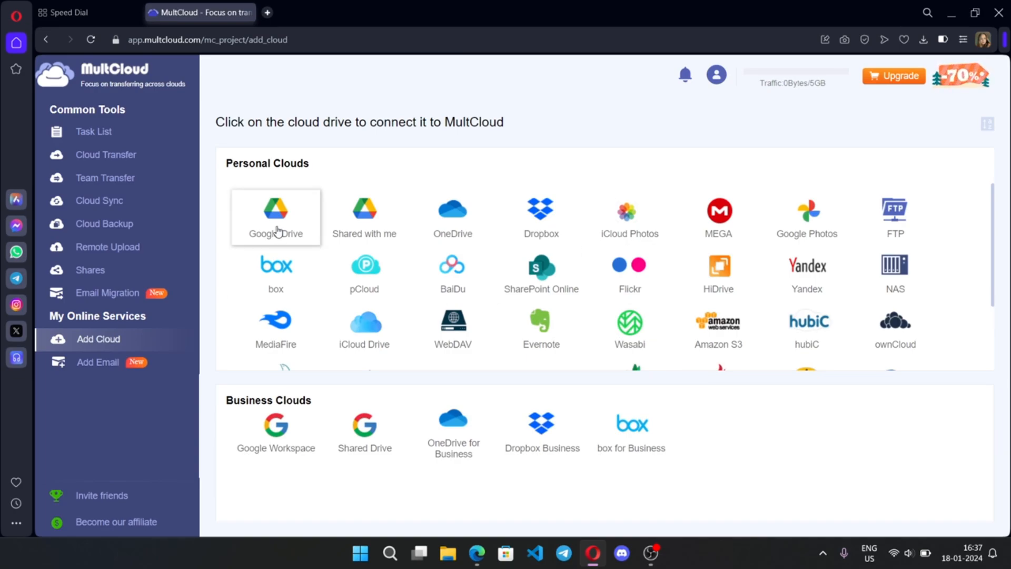
{"action": "left_click", "coordinate": [275, 216]}
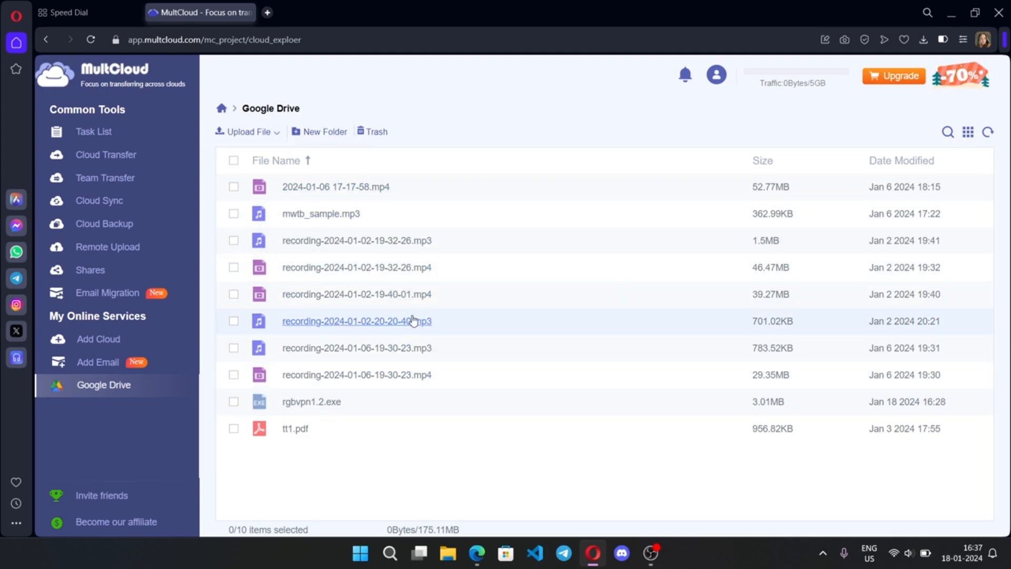
{"action": "left_click", "coordinate": [99, 201]}
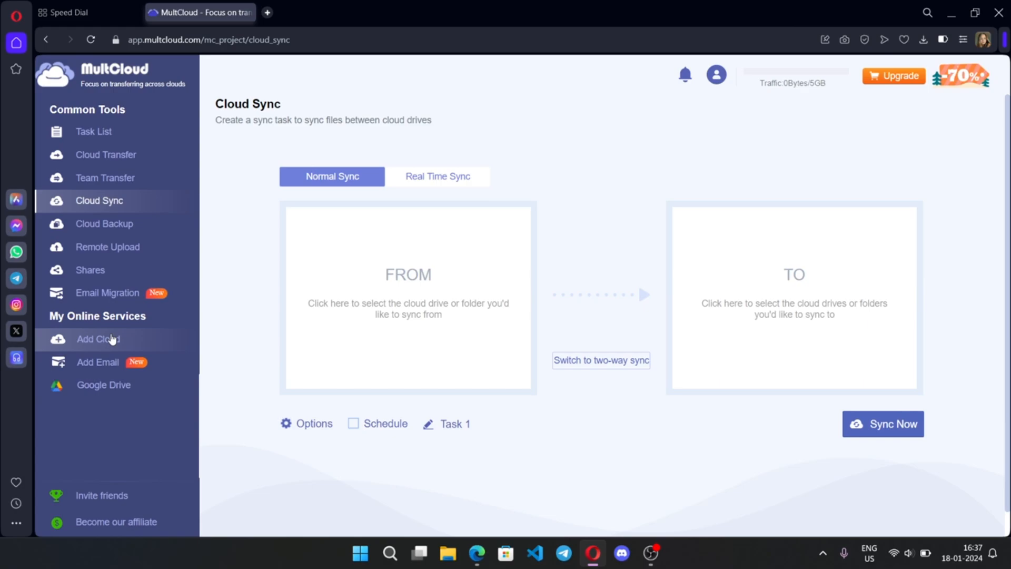
{"action": "left_click", "coordinate": [98, 338]}
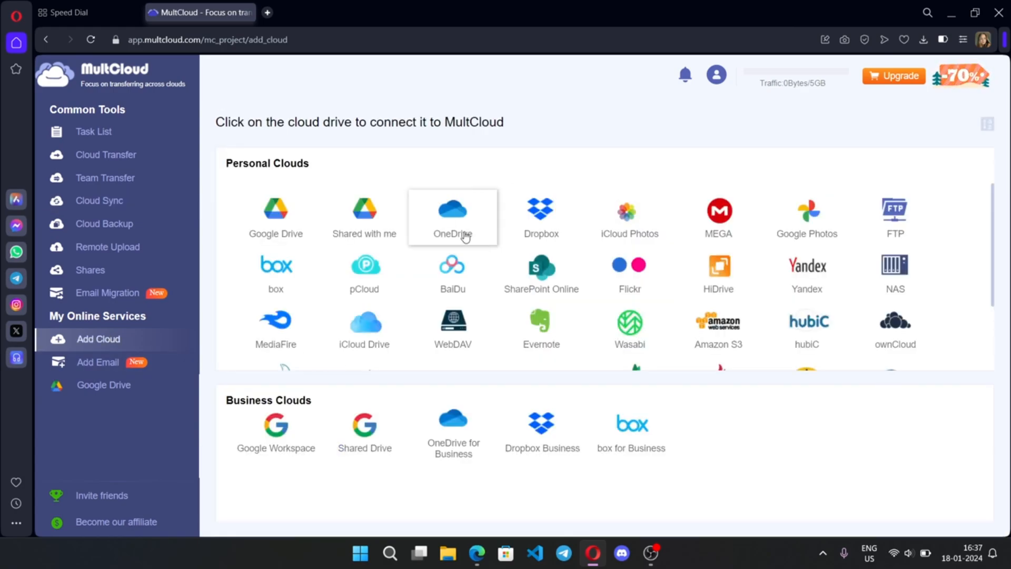
{"action": "left_click", "coordinate": [717, 209]}
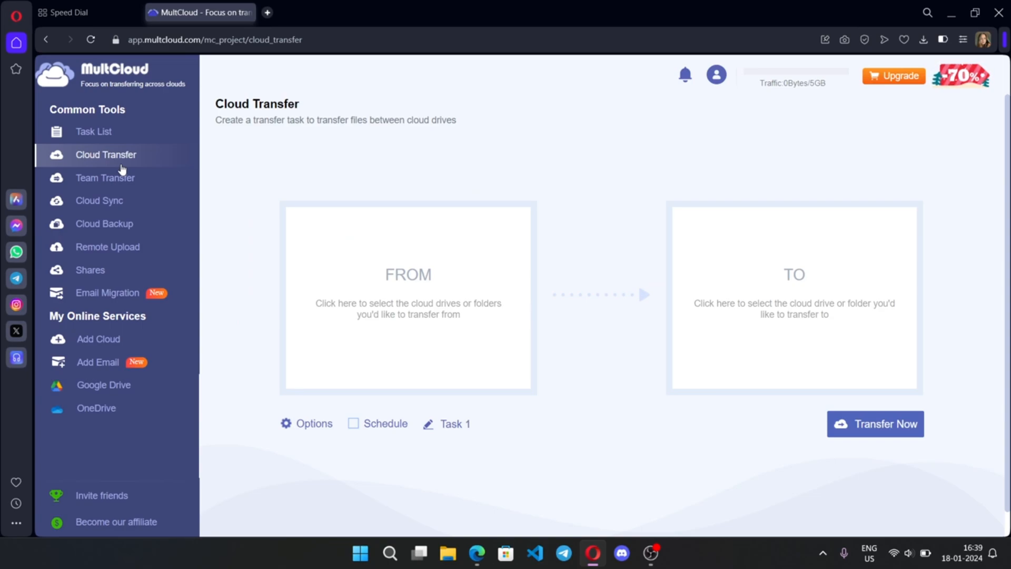
Start a Cloud Transfer task from Google Drive to OneDrive
{"action": "left_click", "coordinate": [408, 283]}
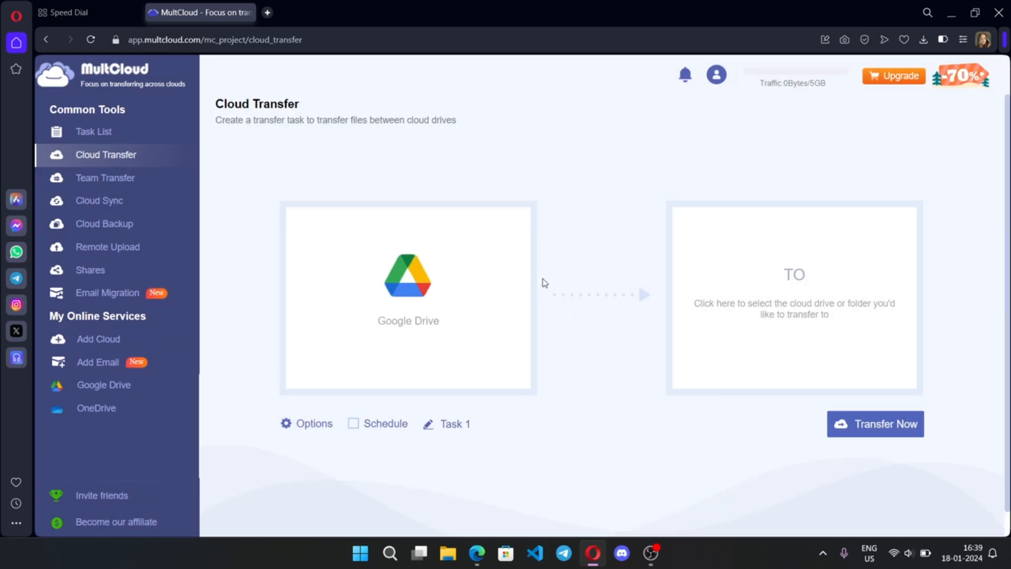
{"action": "left_click", "coordinate": [793, 297]}
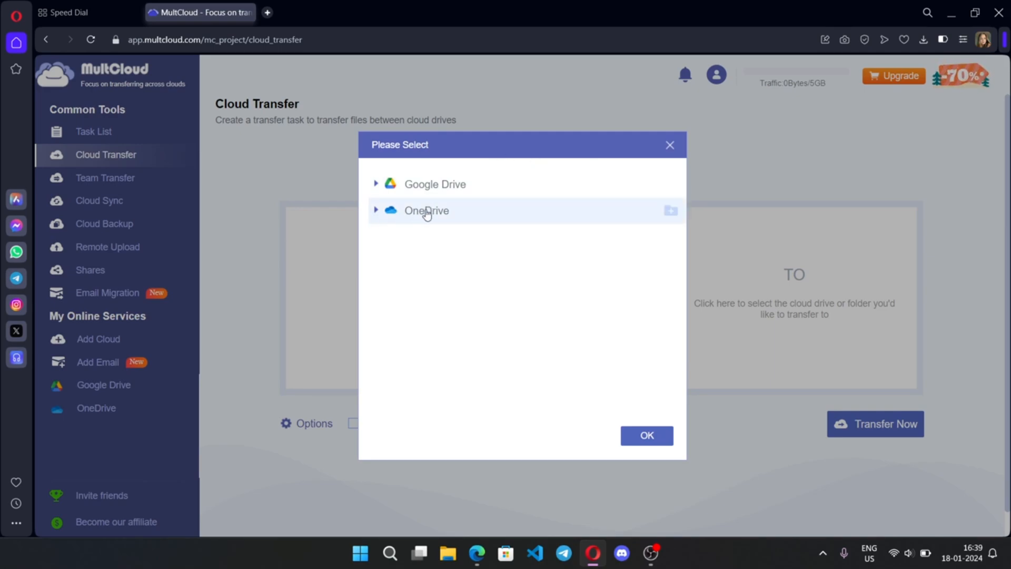
{"action": "left_click", "coordinate": [645, 435]}
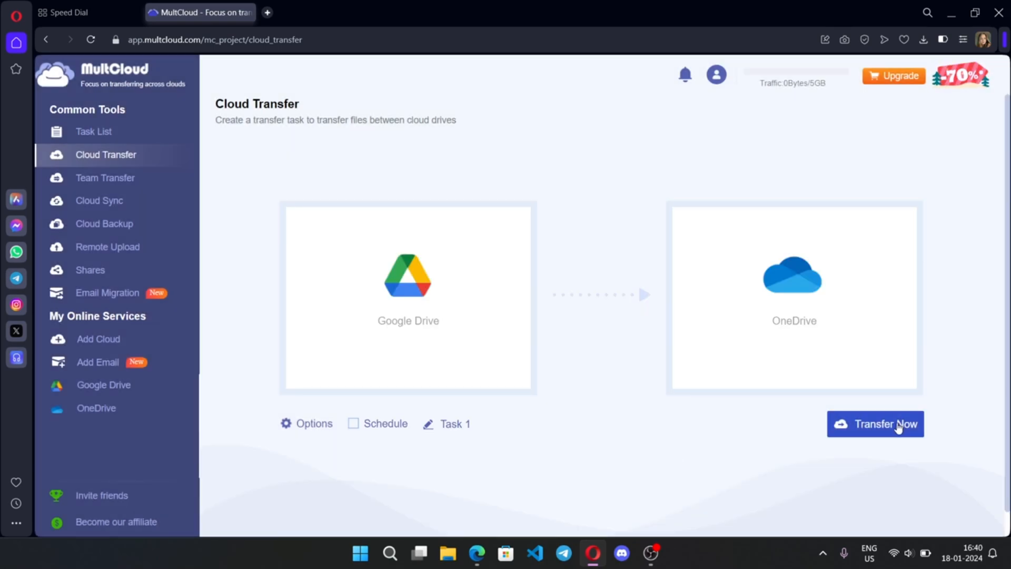
{"action": "left_click", "coordinate": [874, 423]}
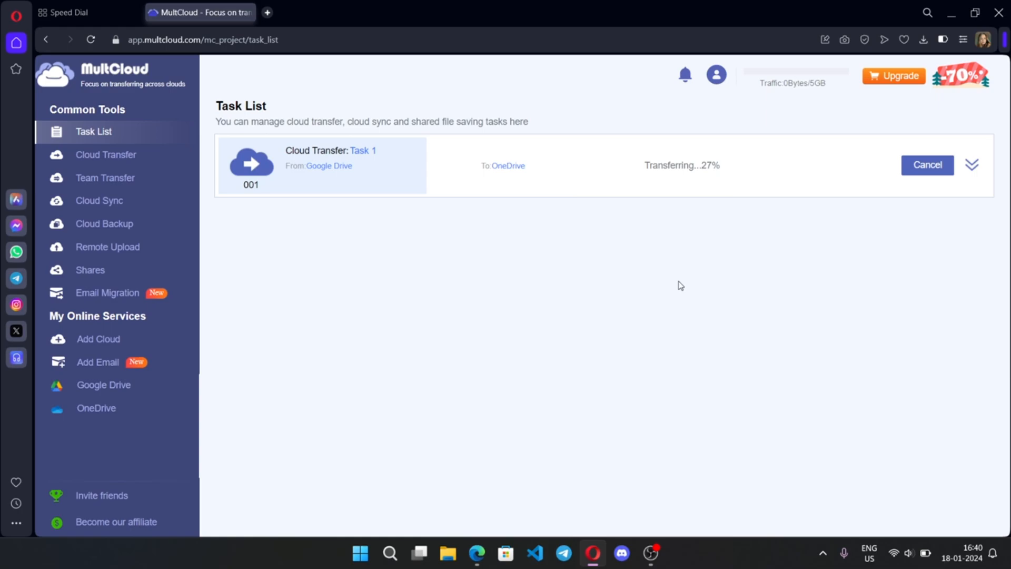
{"action": "mouse_move", "coordinate": [99, 200]}
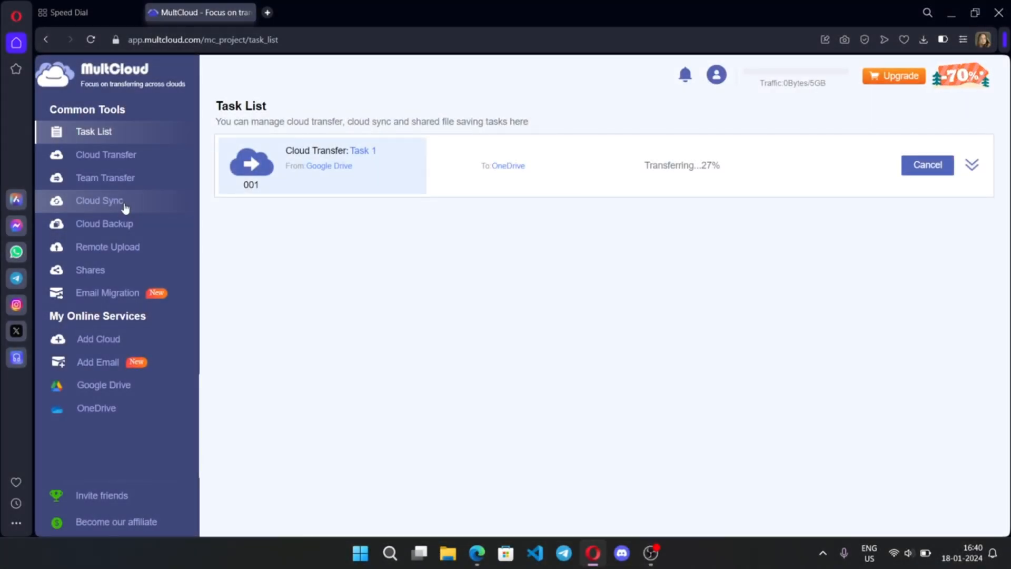
Save the simple sync options and launch a Google Drive to OneDrive sync task
{"action": "left_click", "coordinate": [99, 200]}
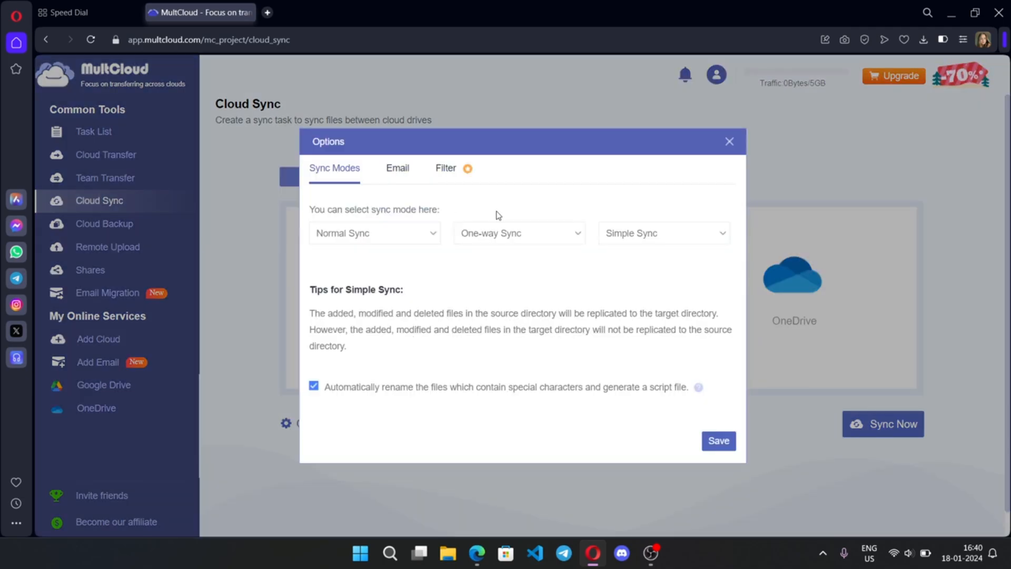
{"action": "left_click", "coordinate": [729, 142]}
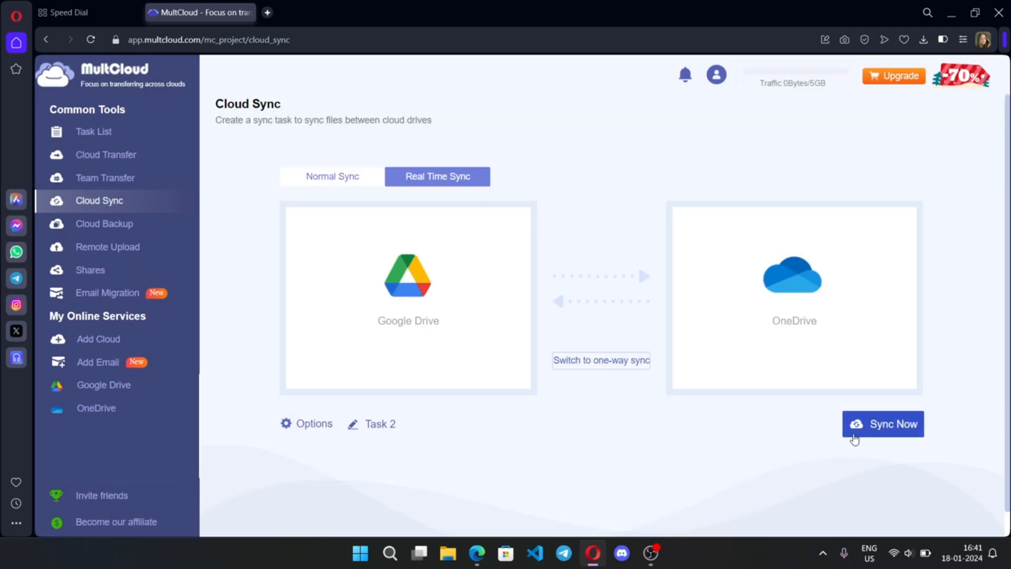
{"action": "left_click", "coordinate": [883, 423]}
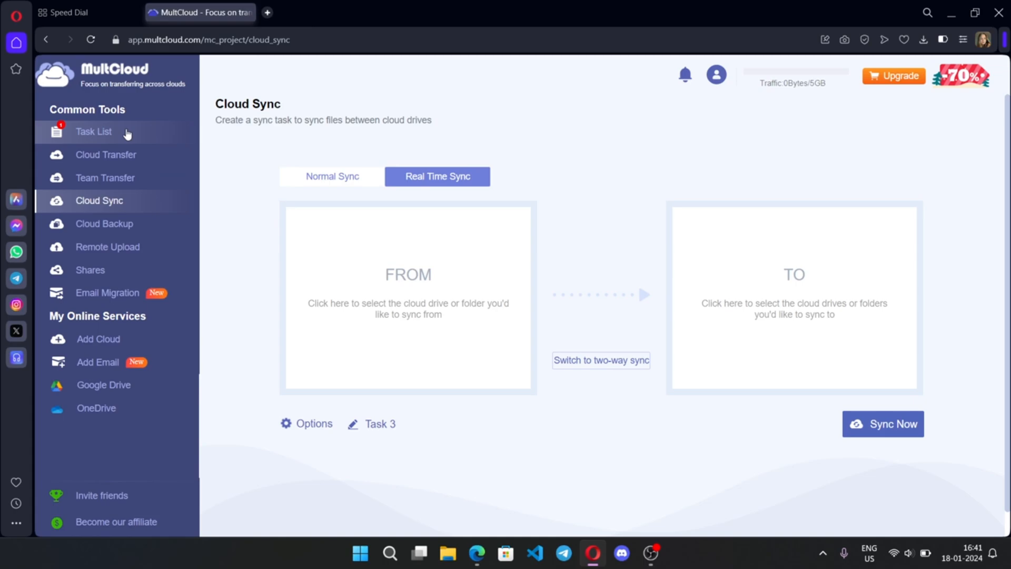
Select sample-1 to sample-5 in OneDrive and cut them for moving
{"action": "left_click", "coordinate": [95, 408]}
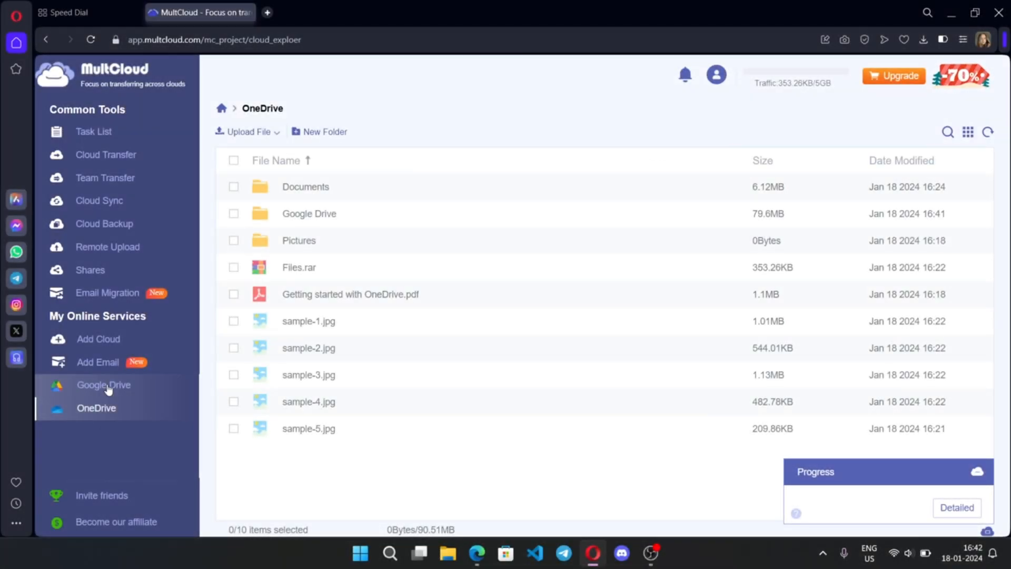
{"action": "left_click", "coordinate": [103, 384]}
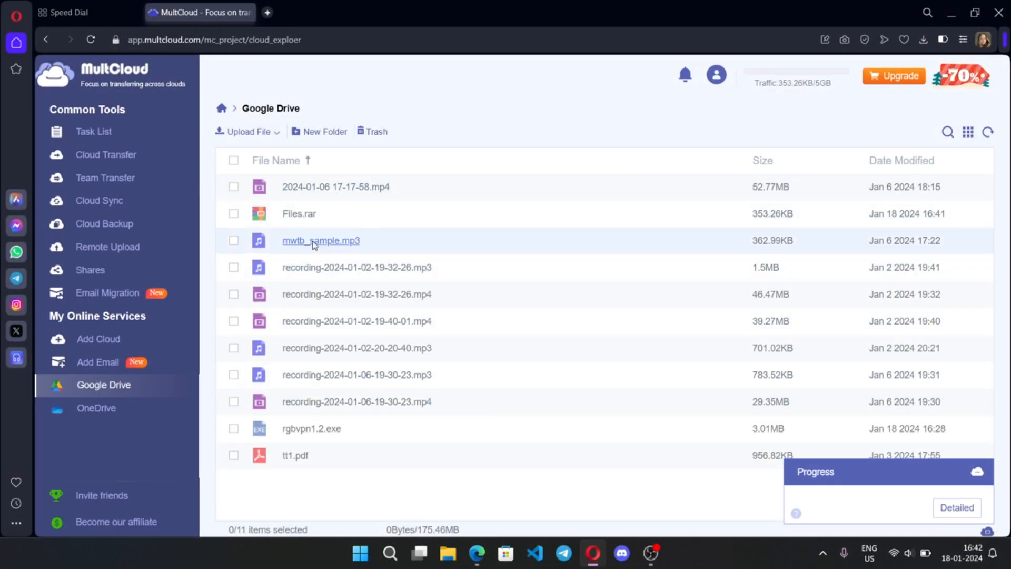
{"action": "left_click", "coordinate": [96, 407]}
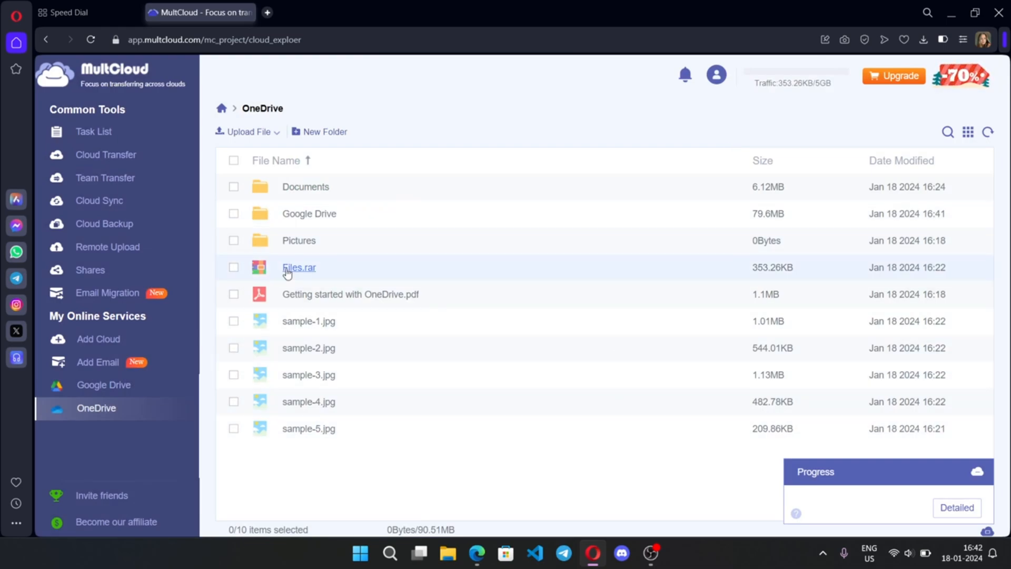
{"action": "left_click", "coordinate": [233, 428]}
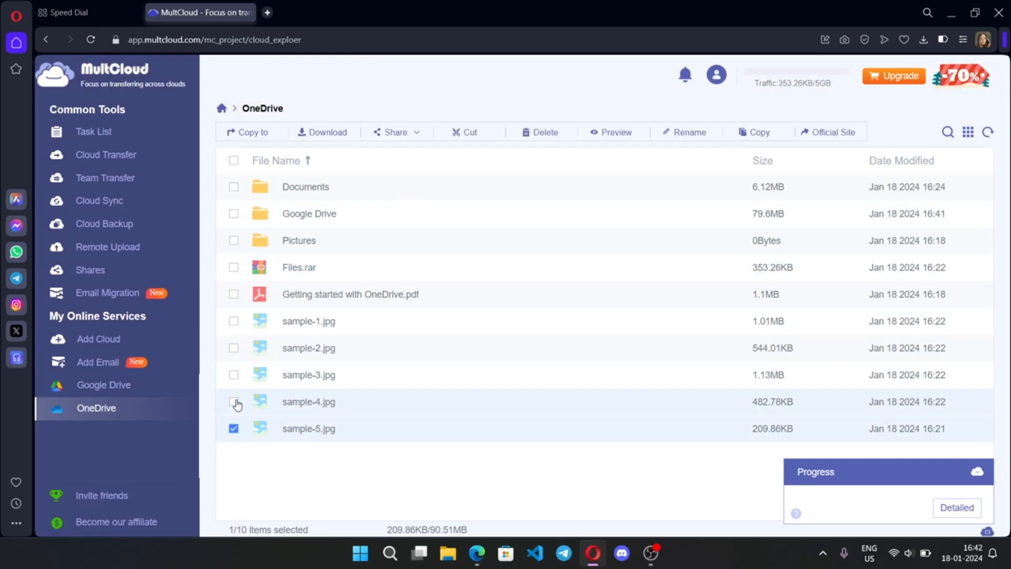
{"action": "left_click", "coordinate": [234, 401]}
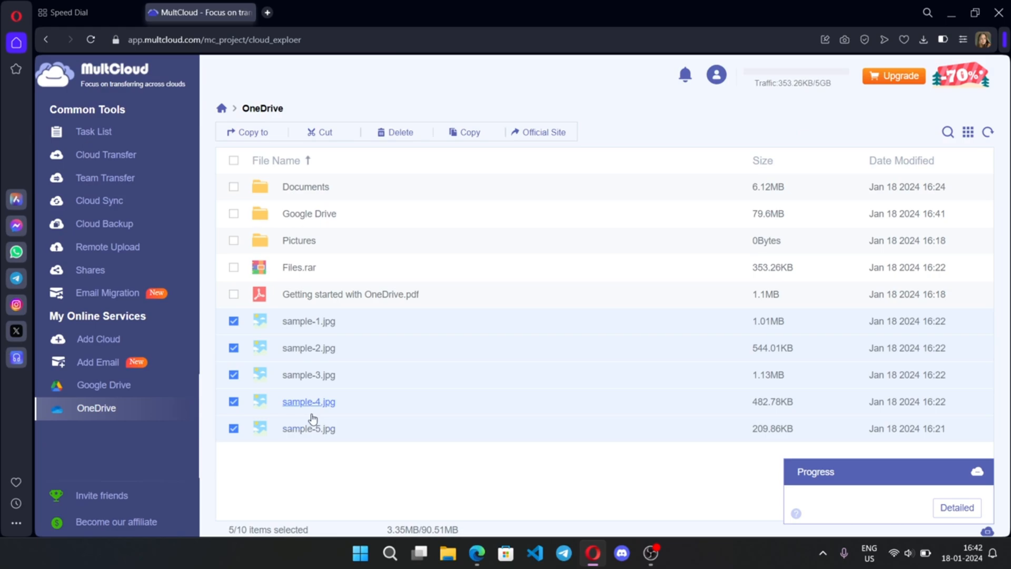
{"action": "left_click", "coordinate": [324, 132]}
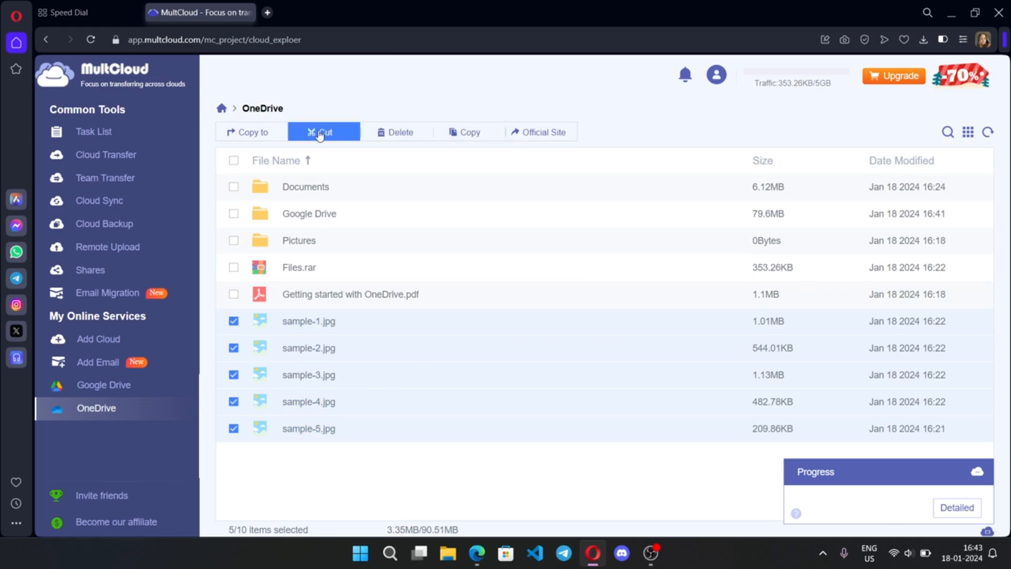
{"action": "mouse_move", "coordinate": [116, 386]}
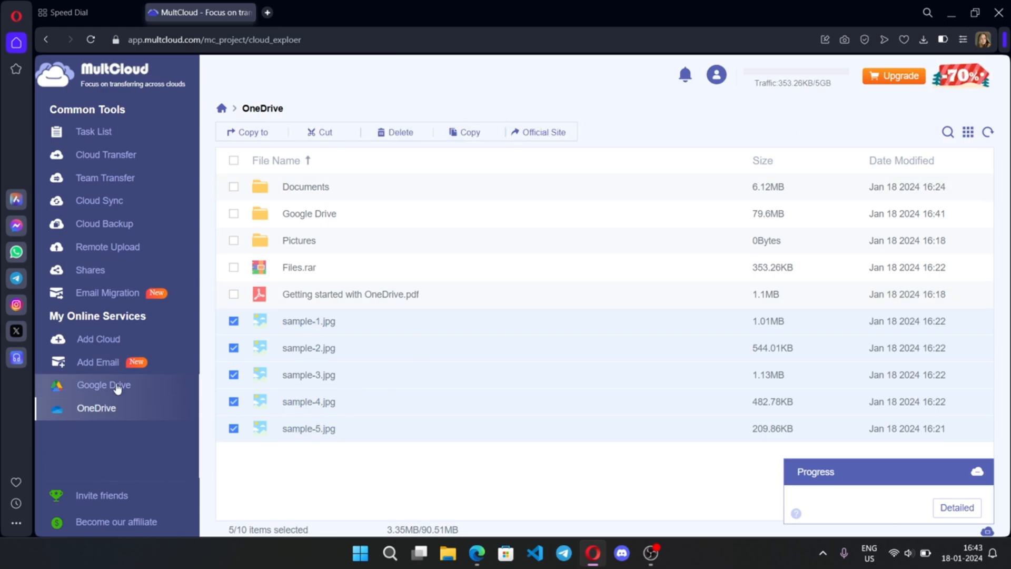
Create a 'my photos' folder in Google Drive, paste the photos there and view detailed results
{"action": "left_click", "coordinate": [104, 384]}
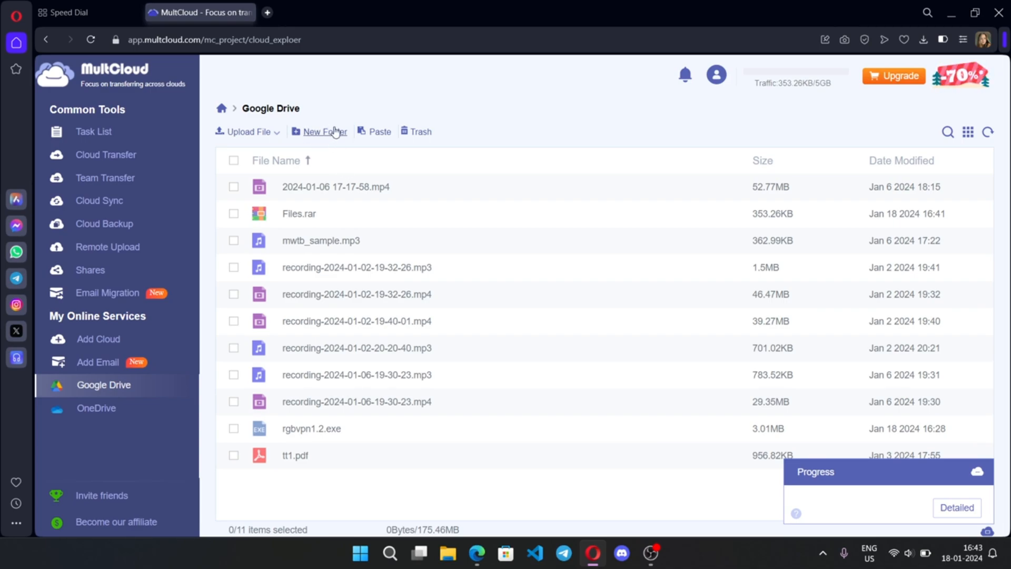
{"action": "left_click", "coordinate": [318, 132]}
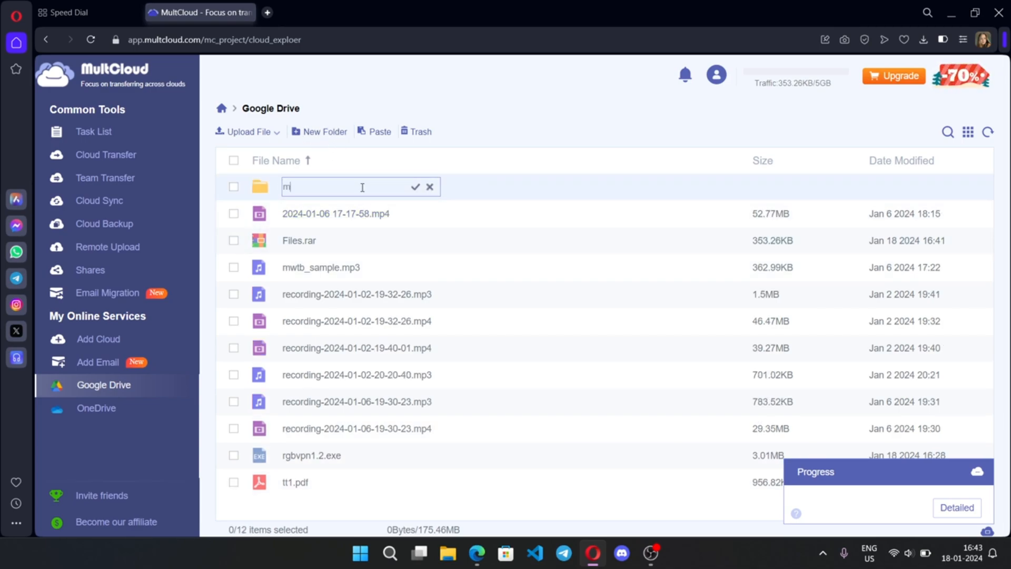
{"action": "type", "text": "y photos"}
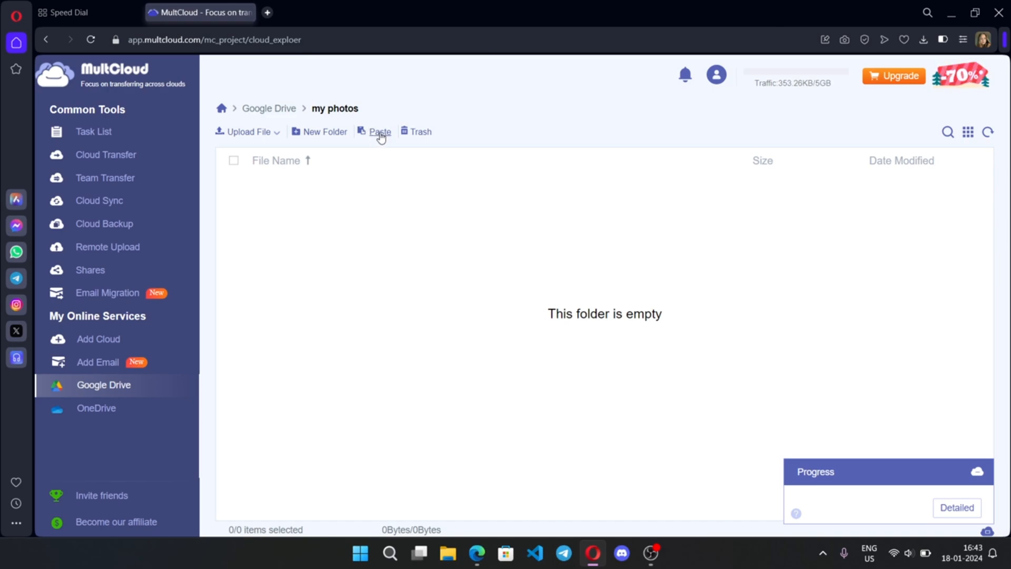
{"action": "left_click", "coordinate": [379, 131]}
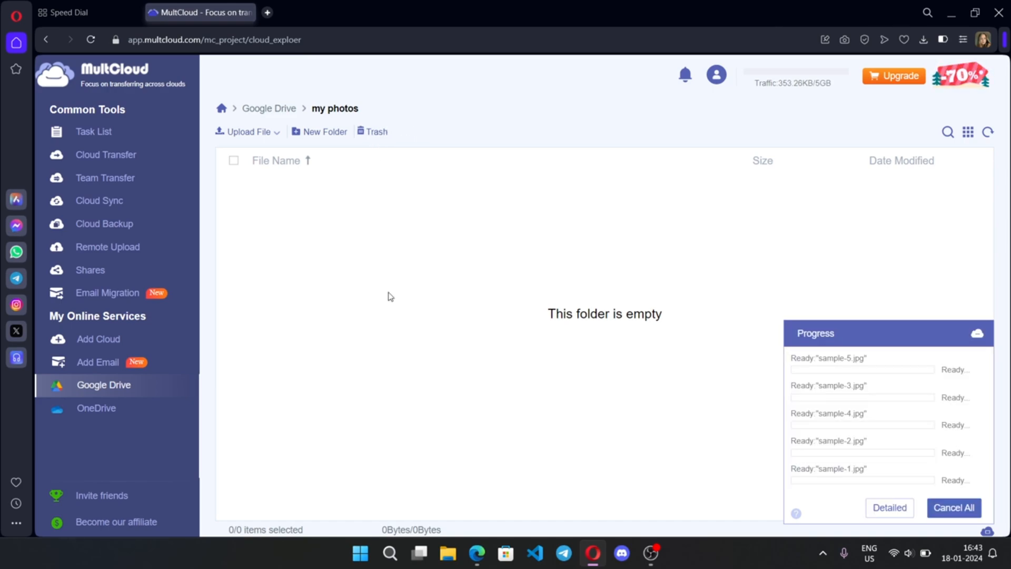
{"action": "left_click", "coordinate": [888, 507]}
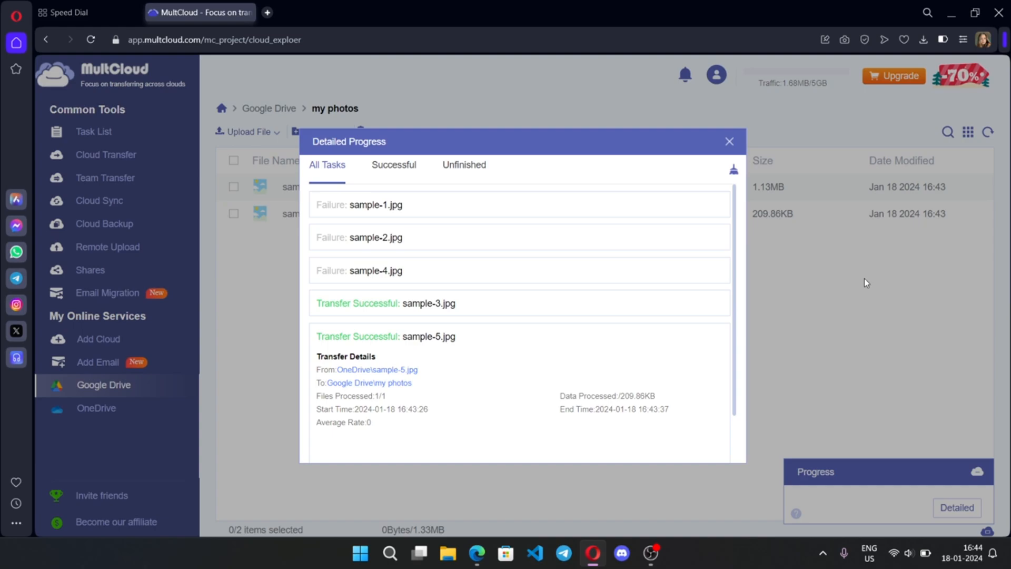
Connect Gmail as an email account and select all 26 messages in All Mail
{"action": "left_click", "coordinate": [98, 362]}
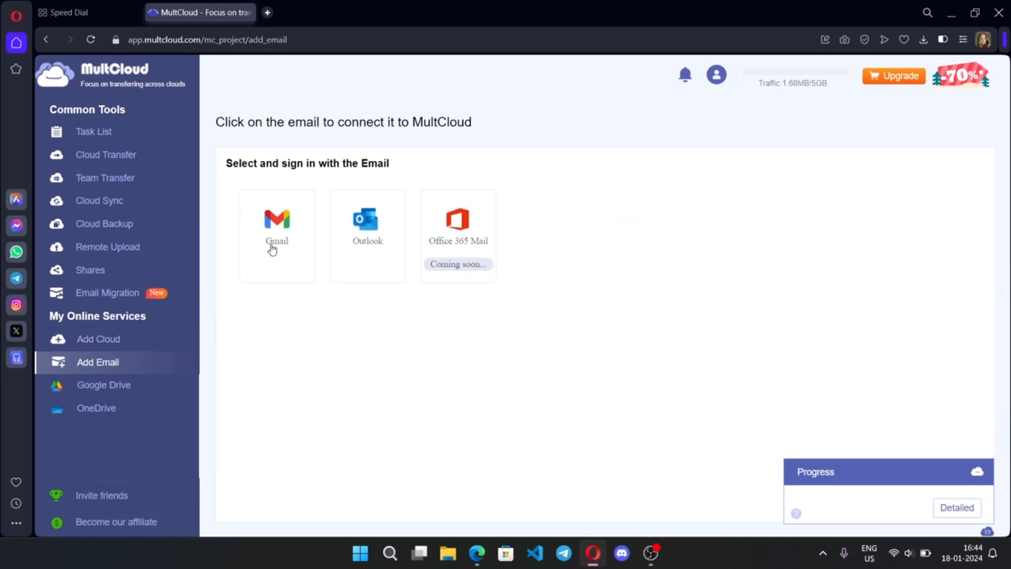
{"action": "left_click", "coordinate": [277, 226]}
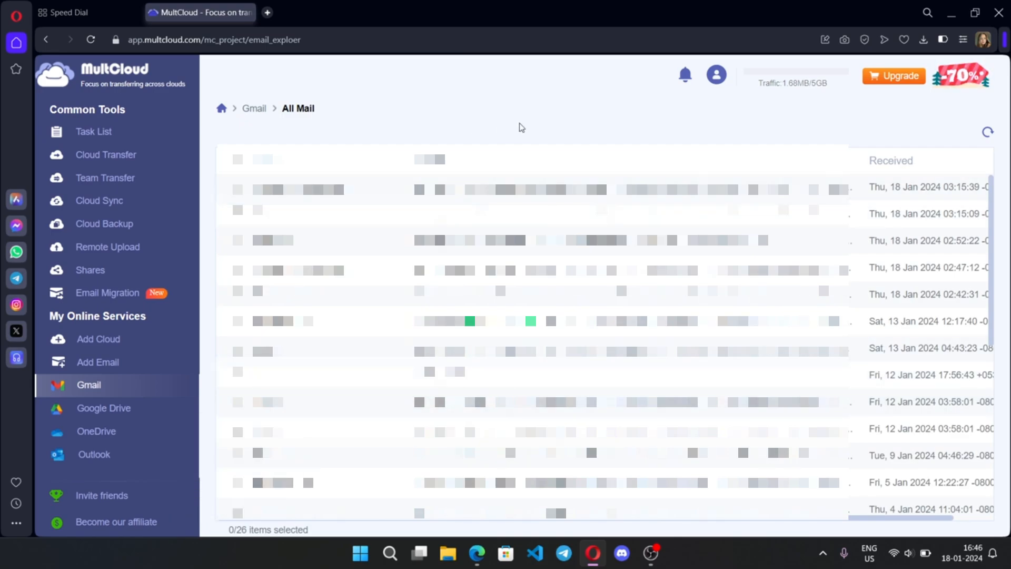
{"action": "left_click", "coordinate": [237, 159]}
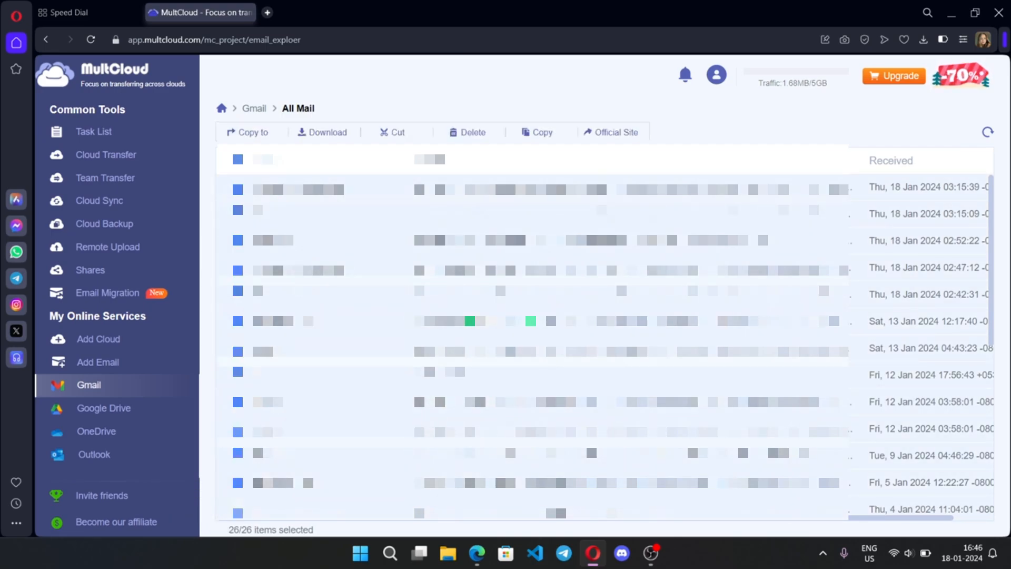
Connect Dropbox, then transfer chosen Google Drive files and 'my photos' into Dropbox My Files
{"action": "left_click", "coordinate": [98, 338]}
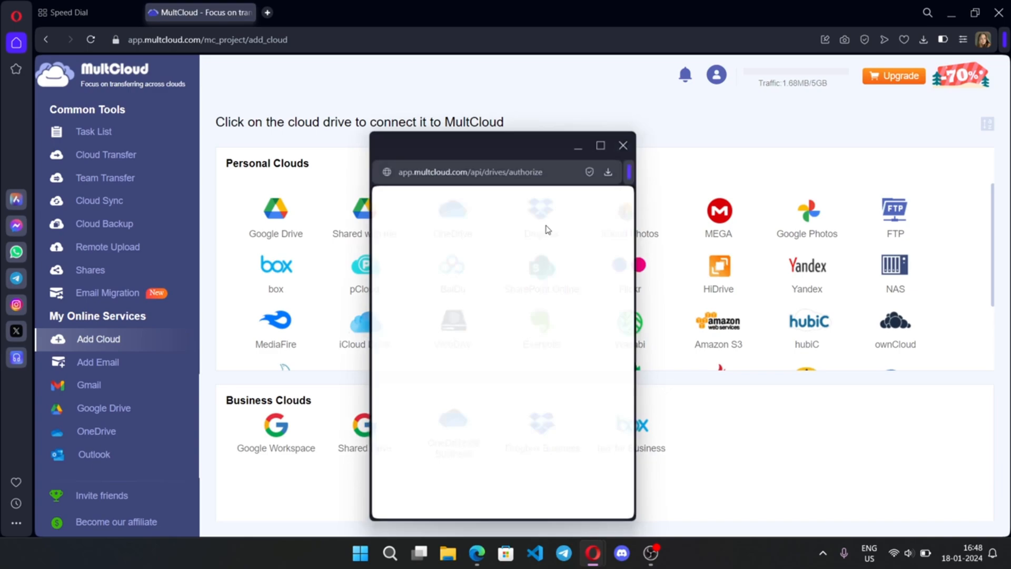
{"action": "left_click", "coordinate": [541, 212]}
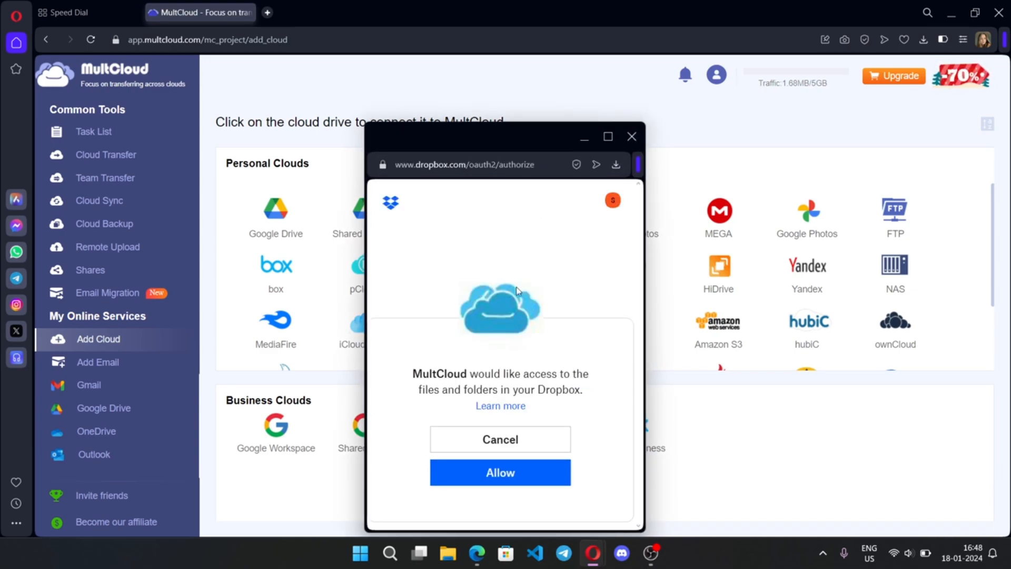
{"action": "left_click", "coordinate": [499, 471]}
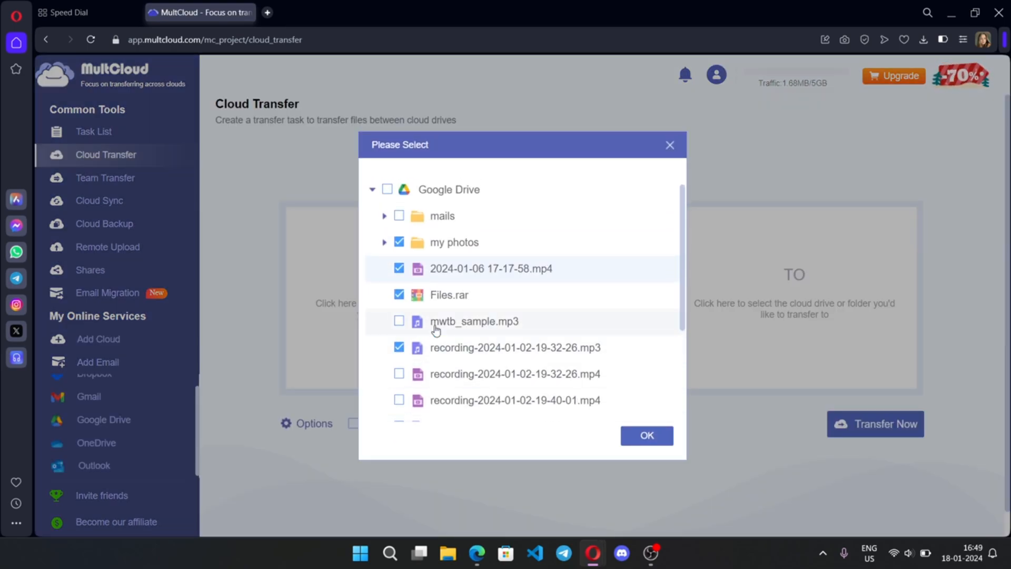
{"action": "left_click", "coordinate": [646, 435]}
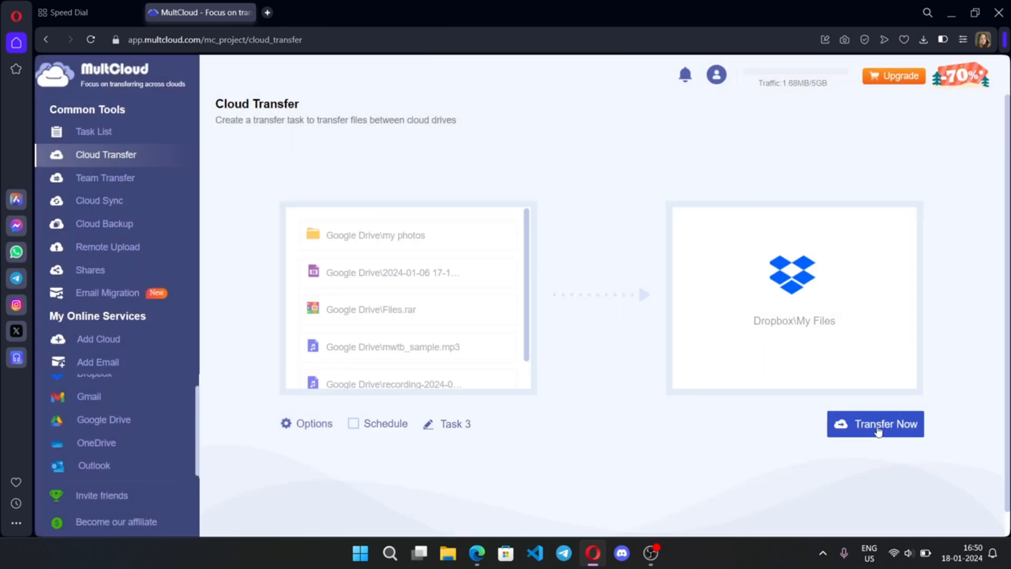
{"action": "left_click", "coordinate": [875, 423]}
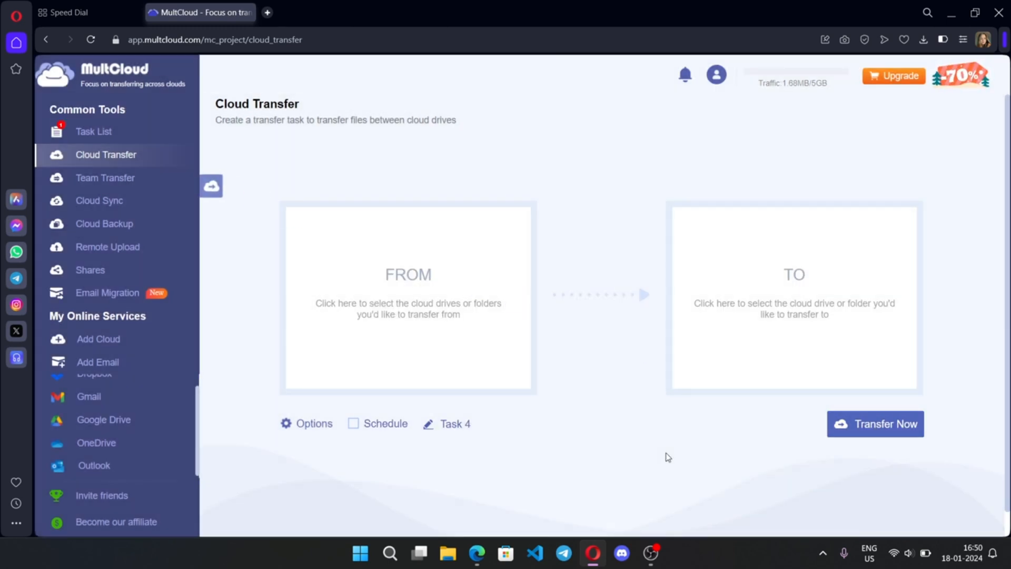